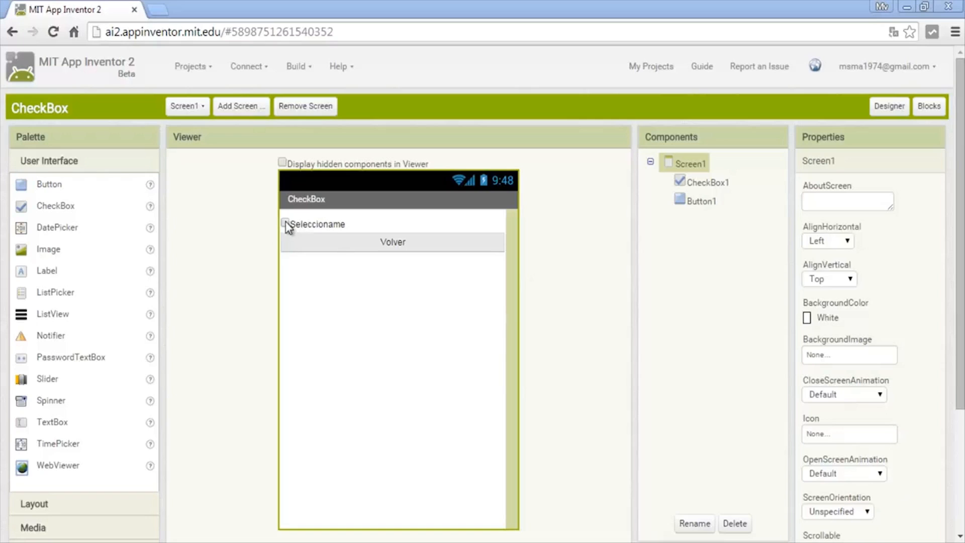
pyautogui.moveTo(259, 235)
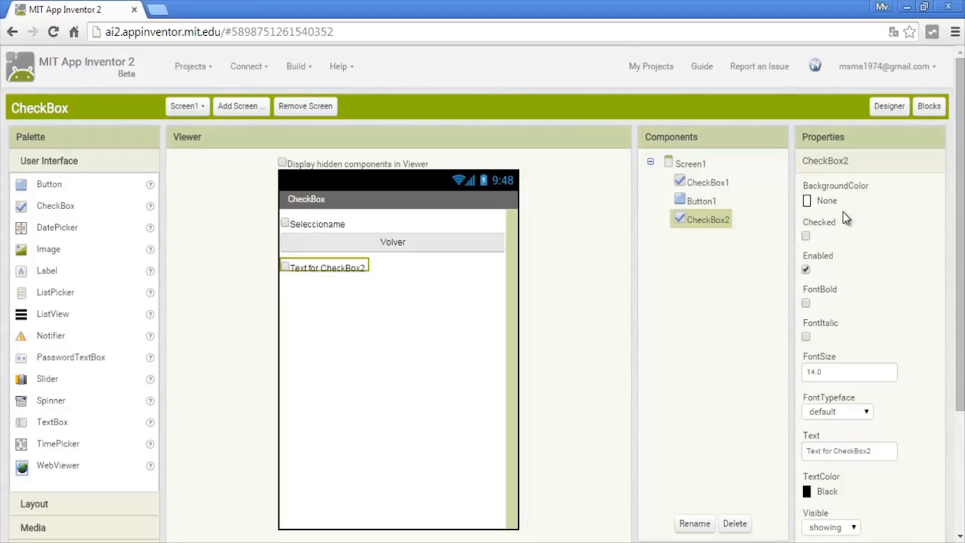
pyautogui.moveTo(440, 388)
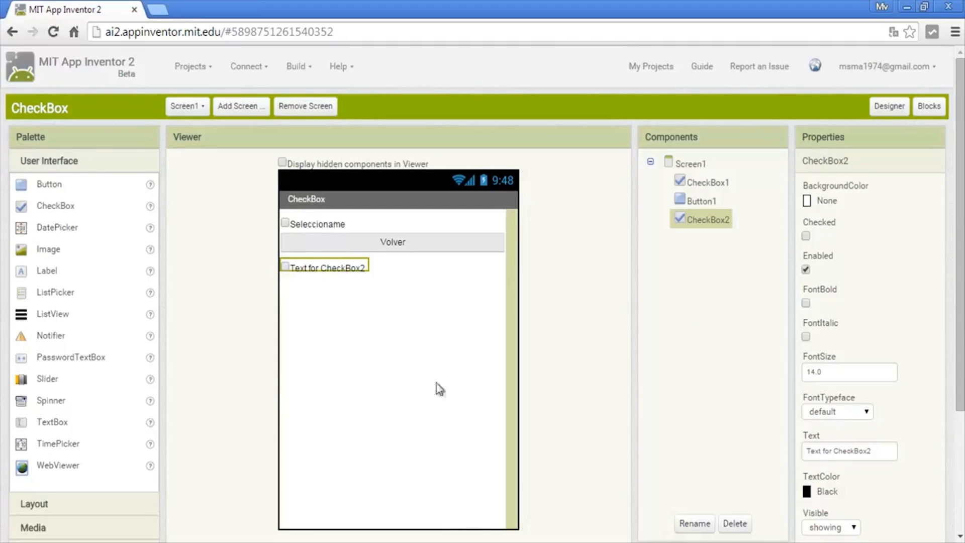
pyautogui.moveTo(846, 217)
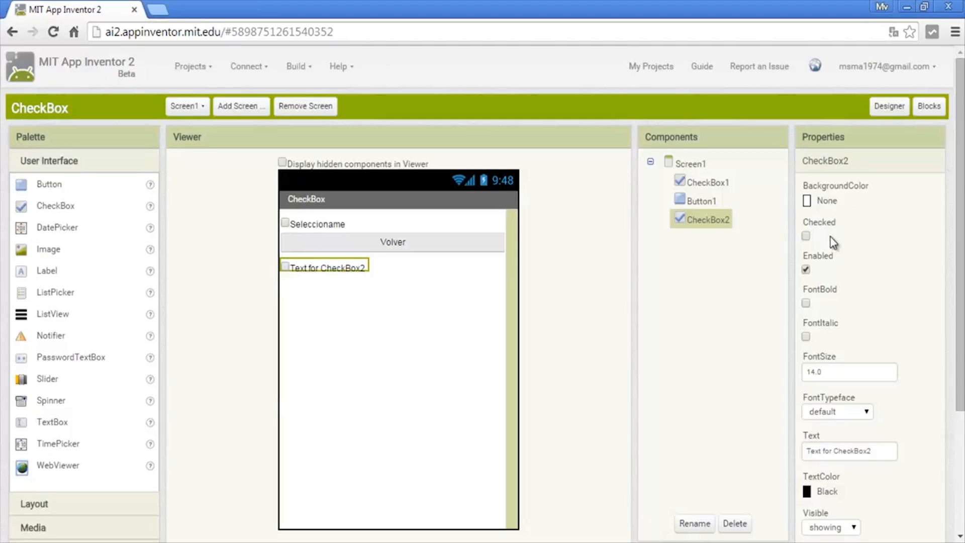
pyautogui.moveTo(830, 341)
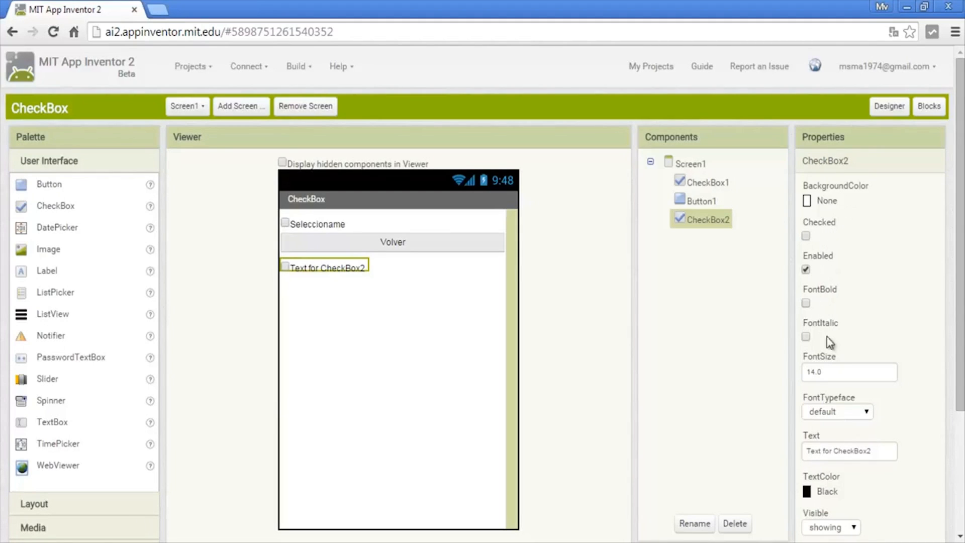
# Look through the Properties panel of the newly added CheckBox2
pyautogui.scroll(-3)
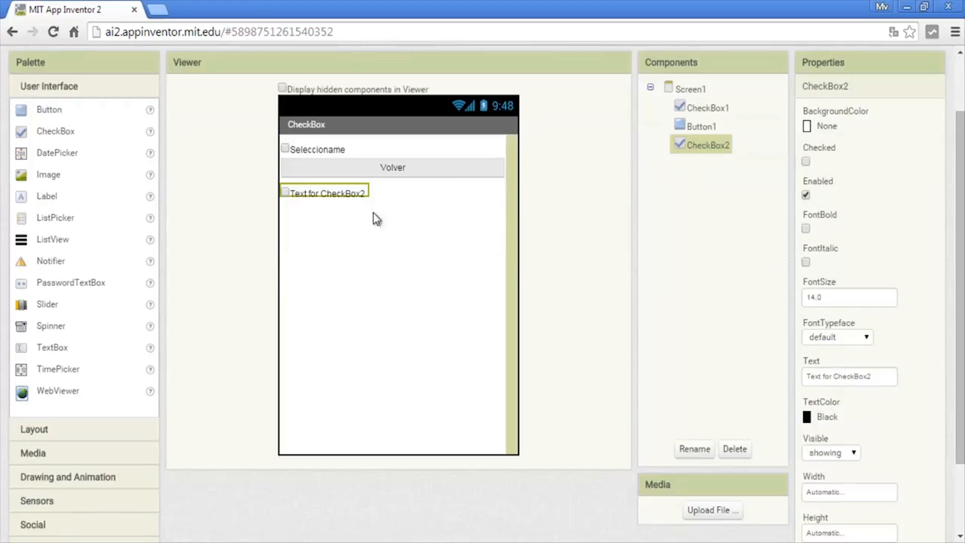
pyautogui.moveTo(835, 349)
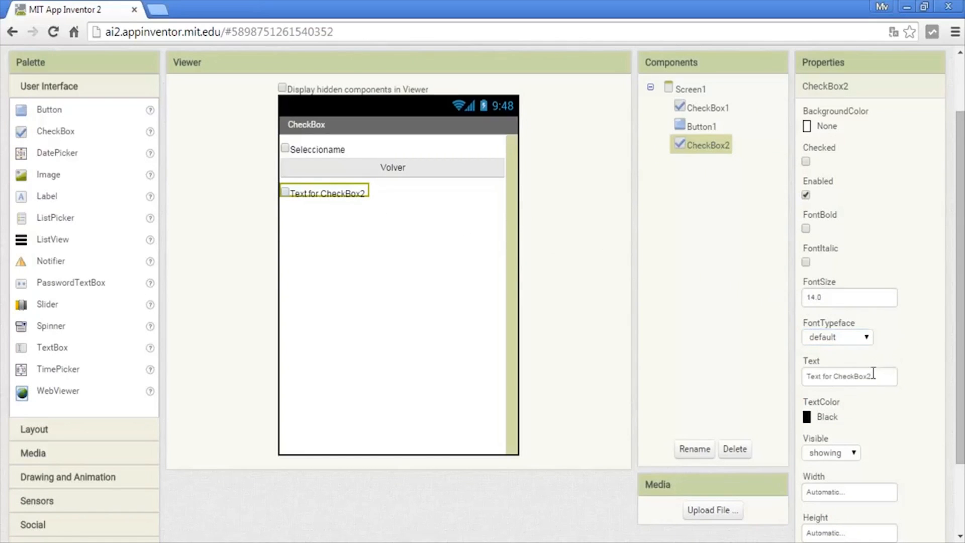
pyautogui.scroll(-3)
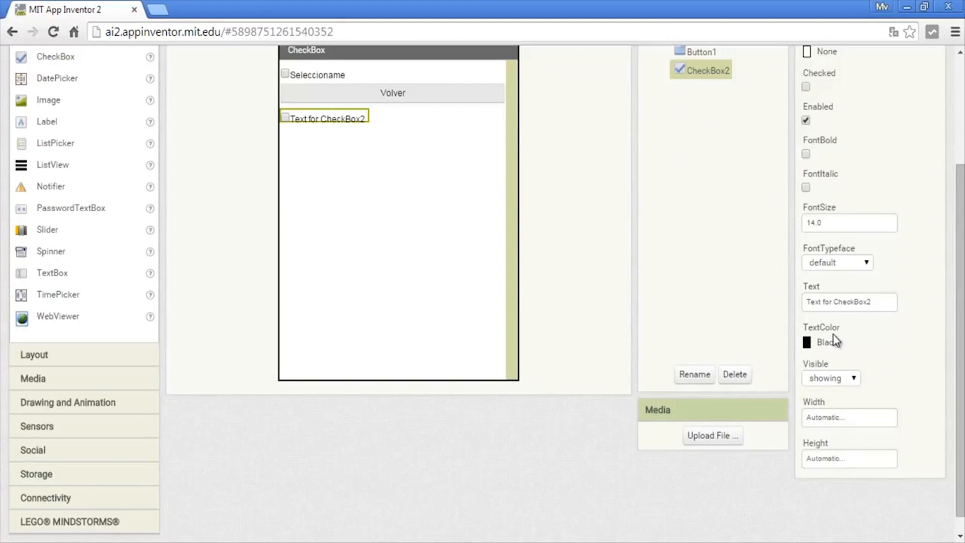
pyautogui.moveTo(849, 424)
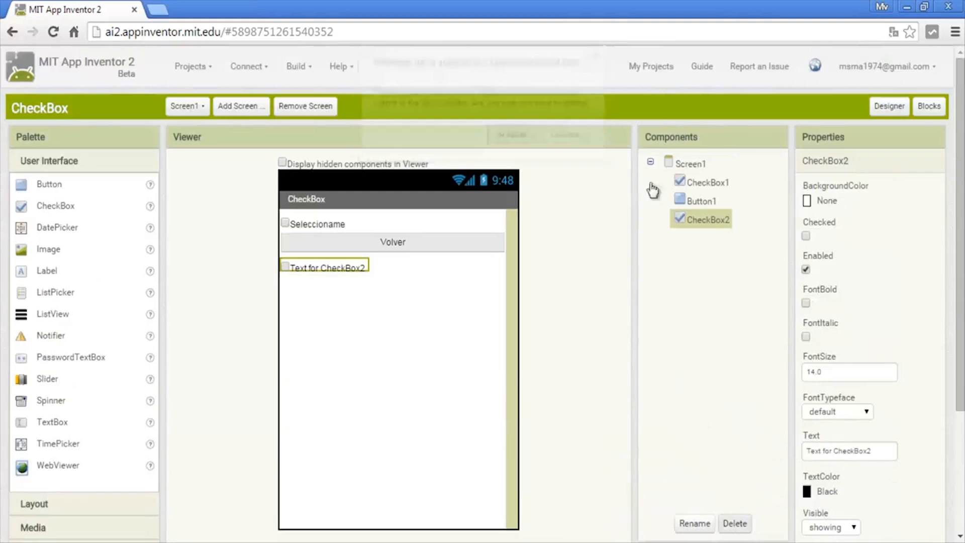
# Confirm the deletion of the extra CheckBox2 component
pyautogui.click(734, 522)
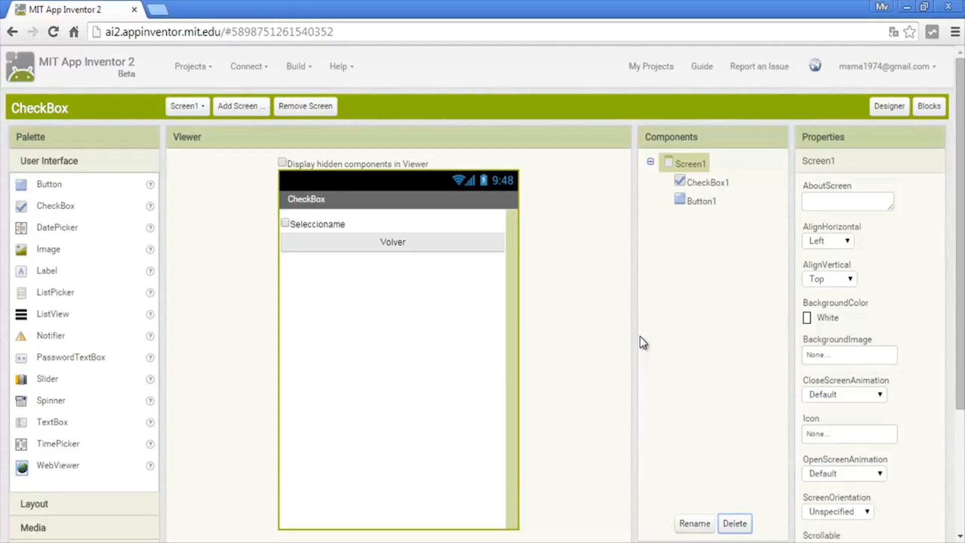
pyautogui.moveTo(883, 128)
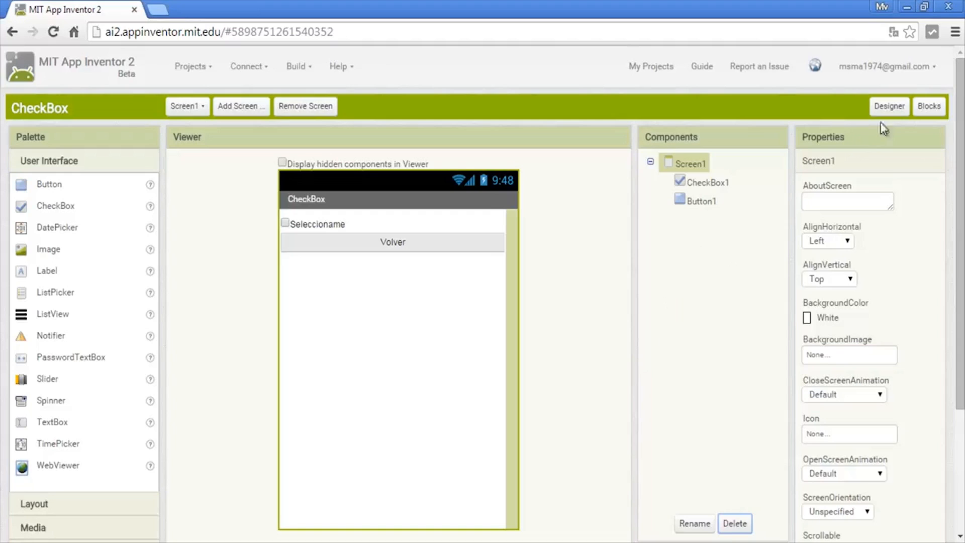
pyautogui.moveTo(899, 293)
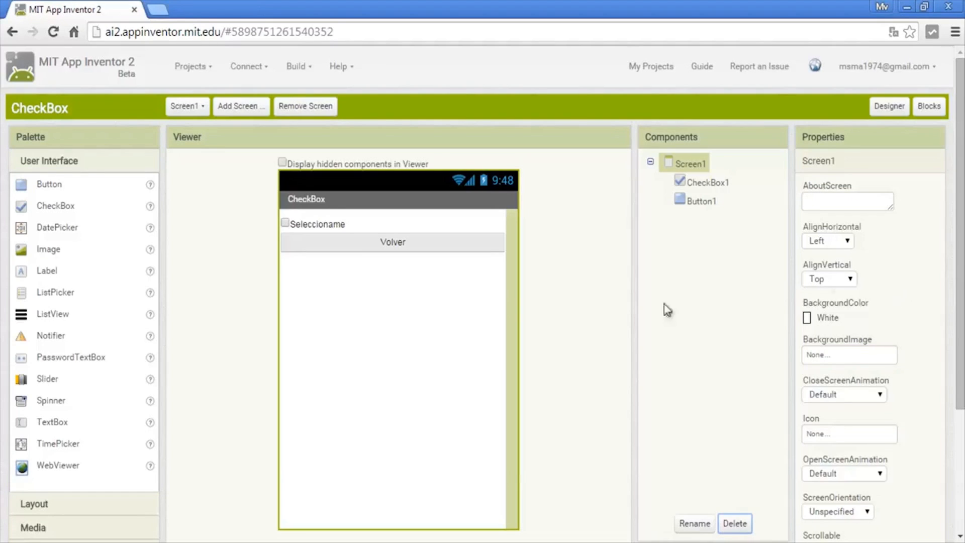
pyautogui.moveTo(331, 230)
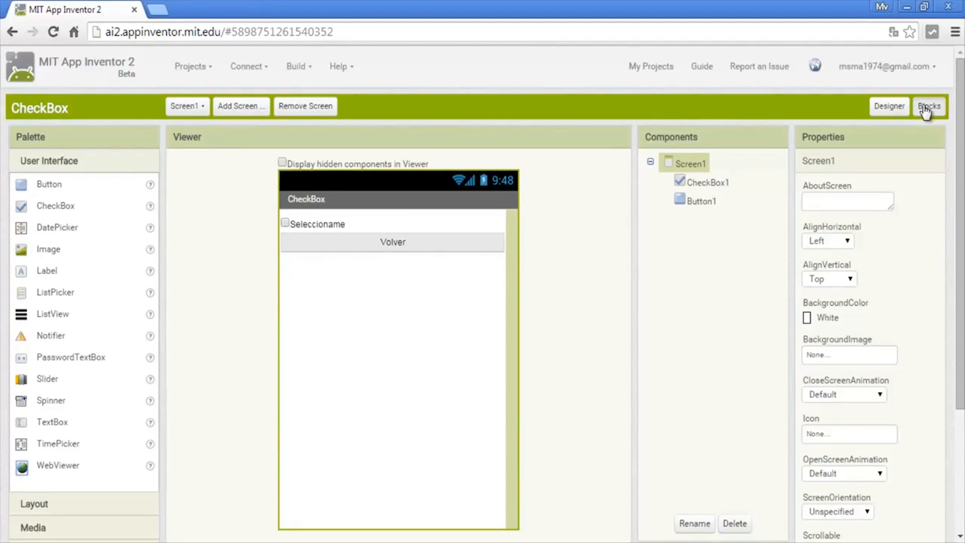
# Switch from the Designer to the Blocks editor for the CheckBox project
pyautogui.click(928, 105)
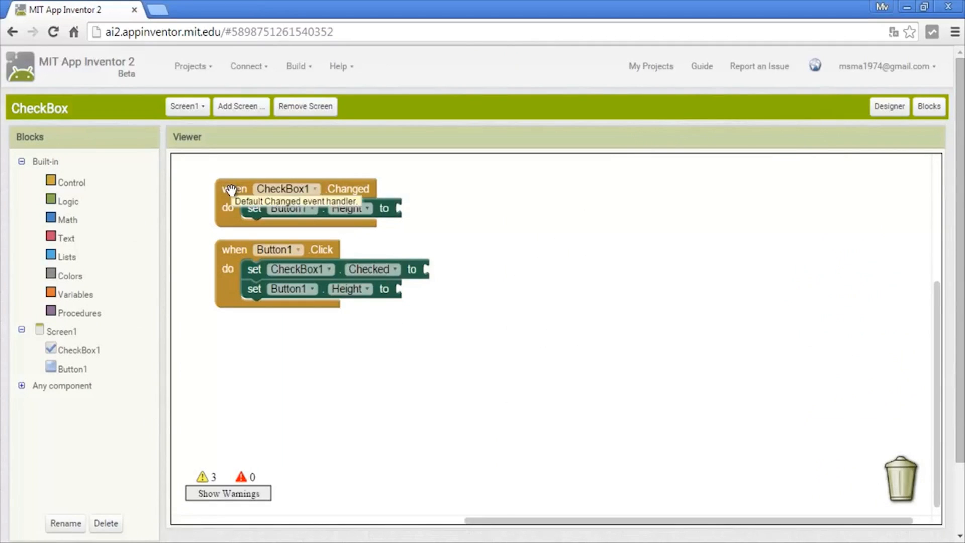
pyautogui.moveTo(314, 200)
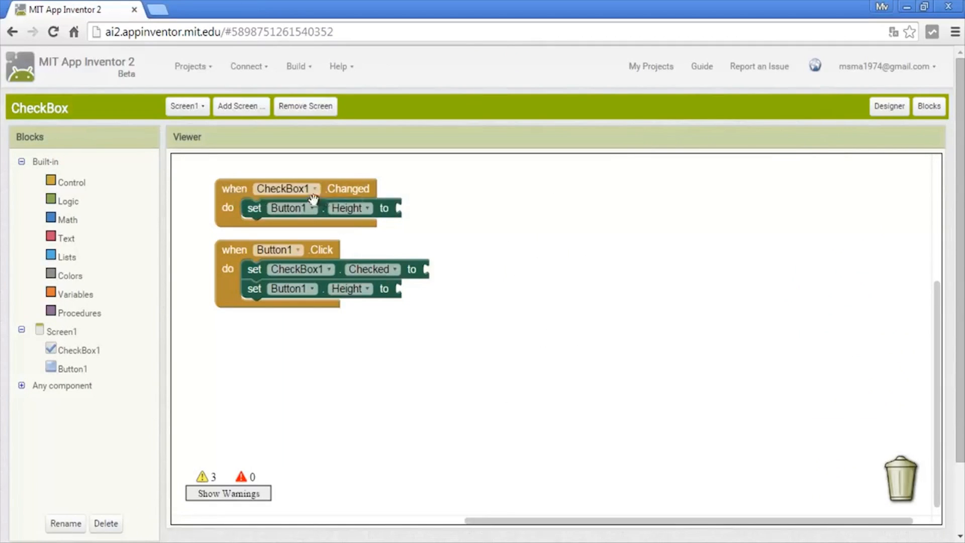
pyautogui.moveTo(453, 210)
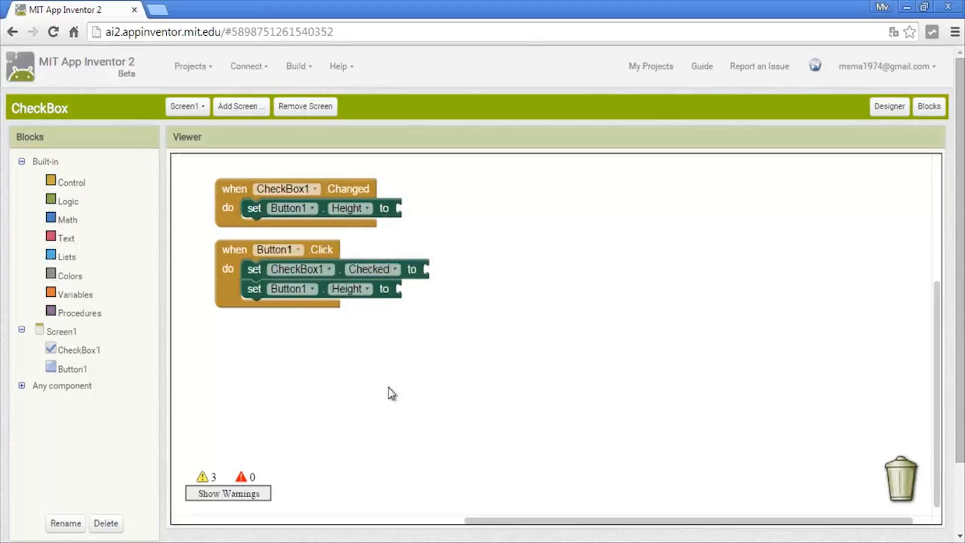
pyautogui.moveTo(457, 328)
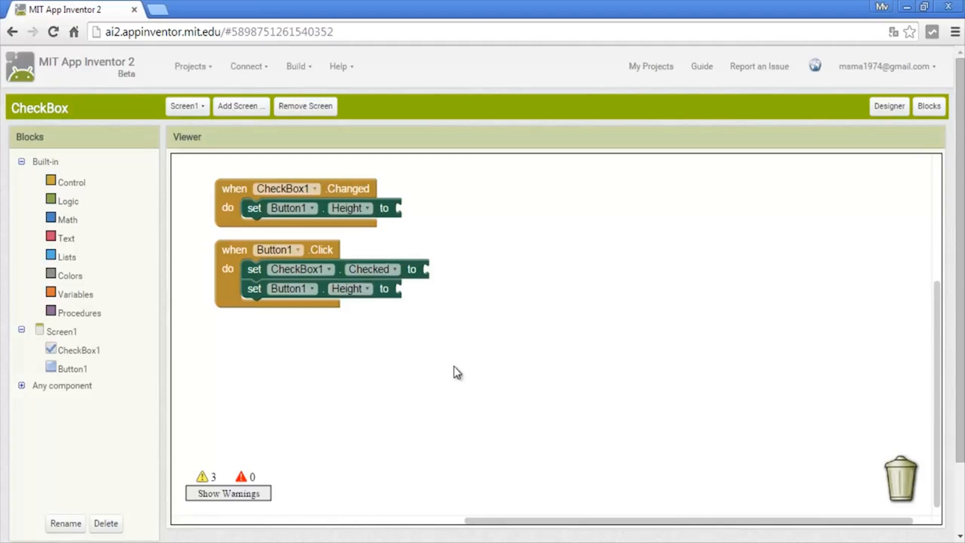
pyautogui.moveTo(102, 227)
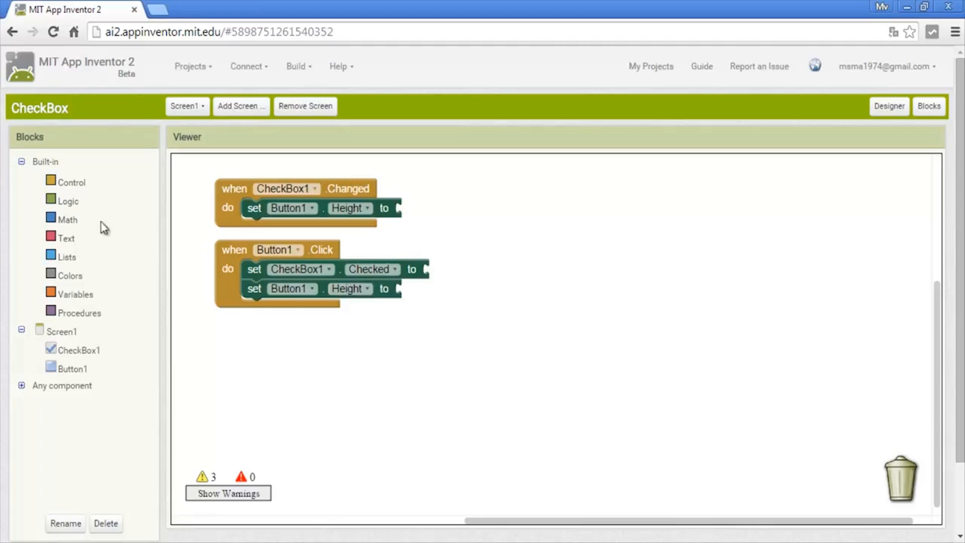
pyautogui.moveTo(183, 177)
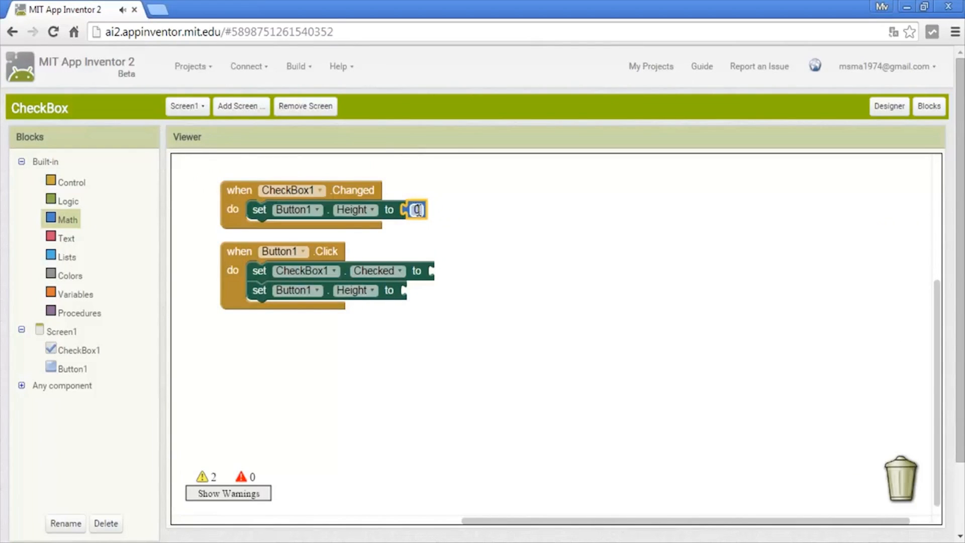
# Set the number in Button1's Height setter under CheckBox1.Changed to 100
pyautogui.write('10')
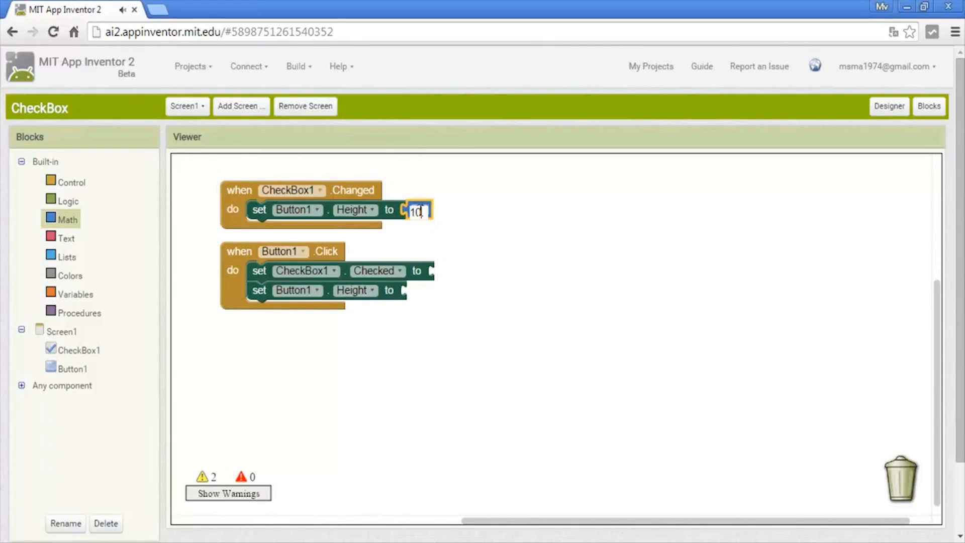
pyautogui.write('100')
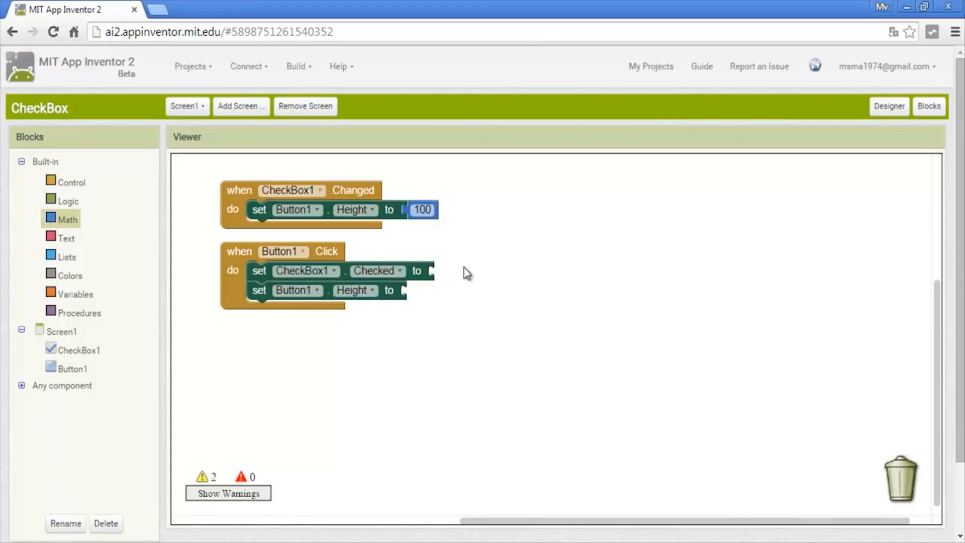
pyautogui.moveTo(429, 277)
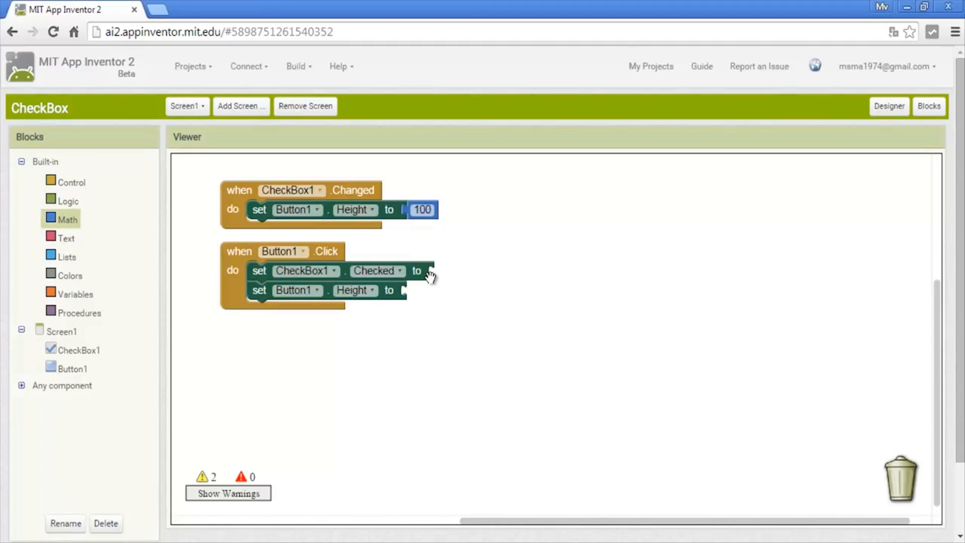
pyautogui.moveTo(451, 325)
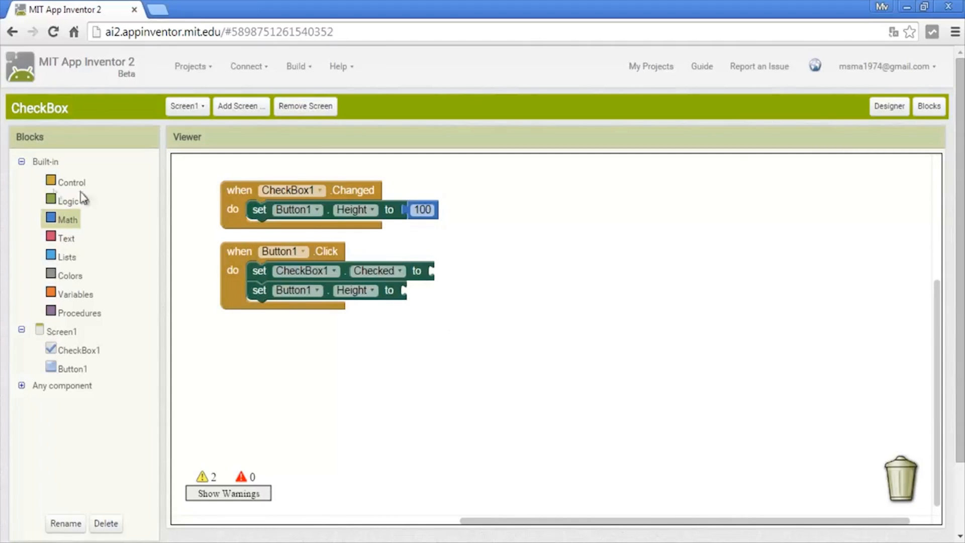
# Make Button1.Click set CheckBox1.Checked to false and Button1's Height to 40
pyautogui.click(70, 201)
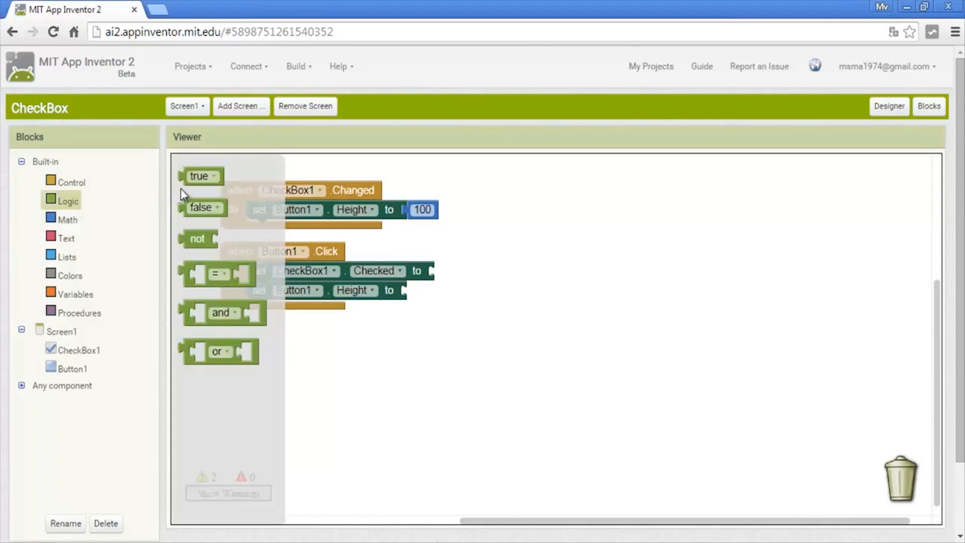
pyautogui.moveTo(204, 207); pyautogui.dragTo(400, 243)
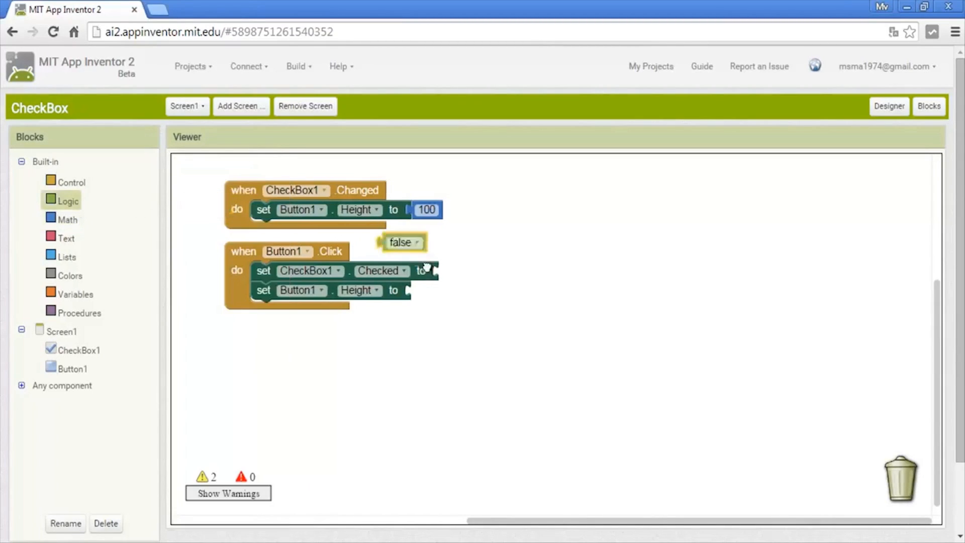
pyautogui.moveTo(400, 242); pyautogui.dragTo(461, 270)
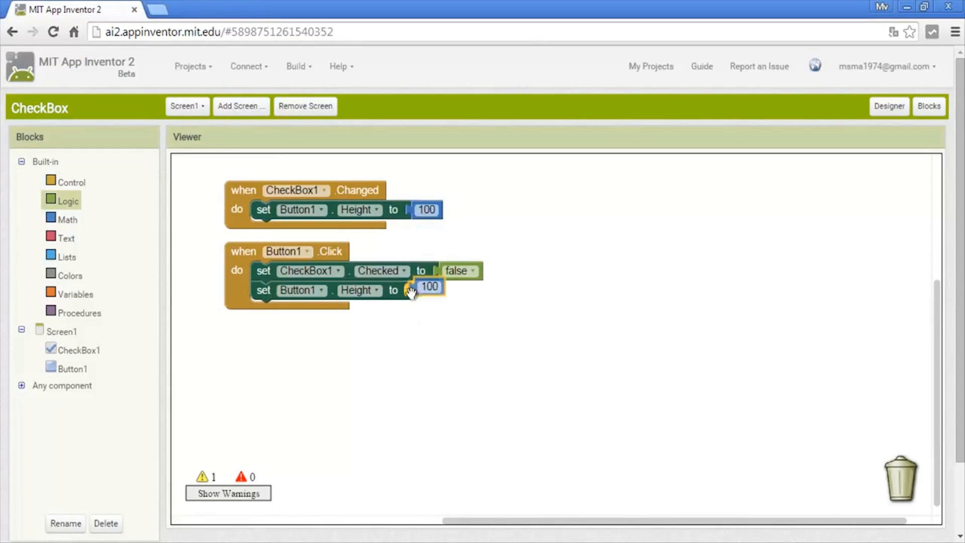
pyautogui.click(429, 289)
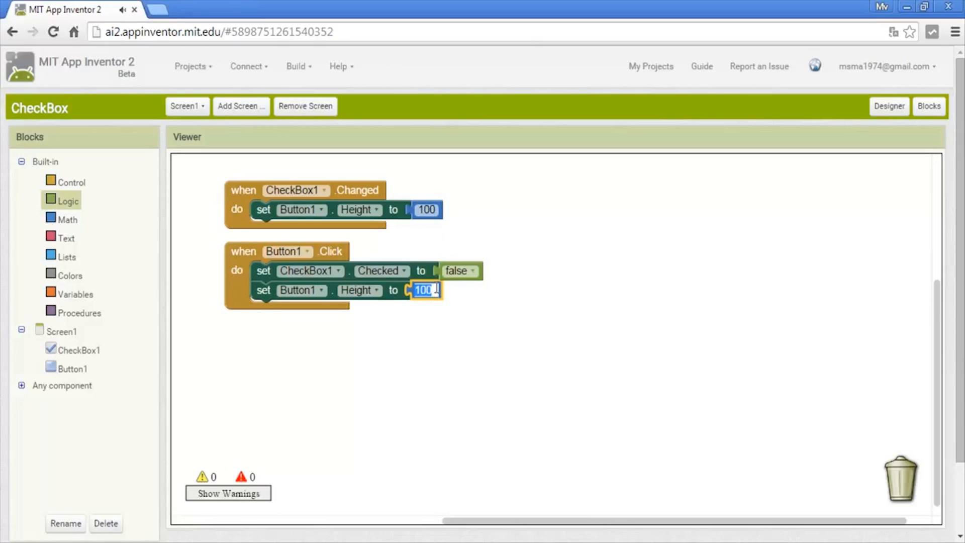
pyautogui.write('40')
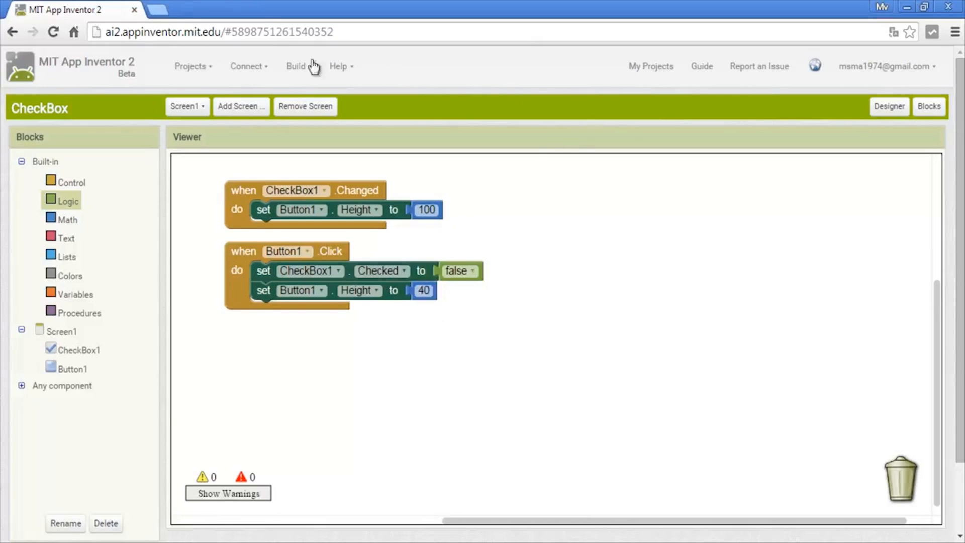
# Build the project as an APK saved to the computer
pyautogui.click(295, 67)
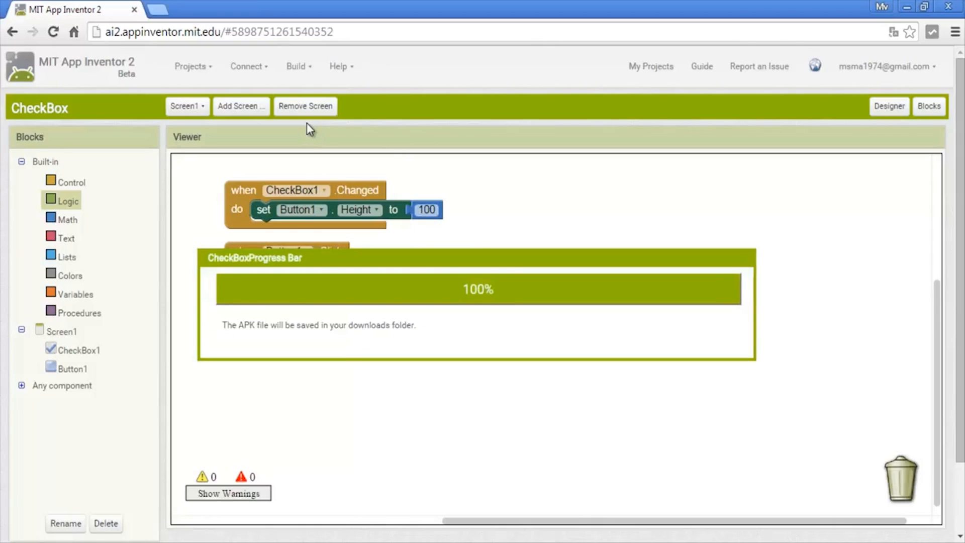
pyautogui.moveTo(141, 228)
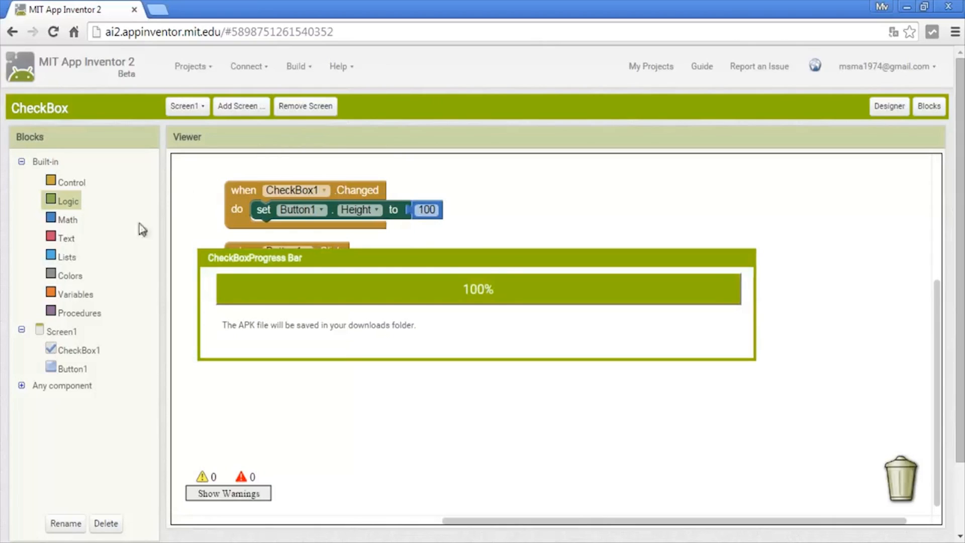
pyautogui.moveTo(110, 296)
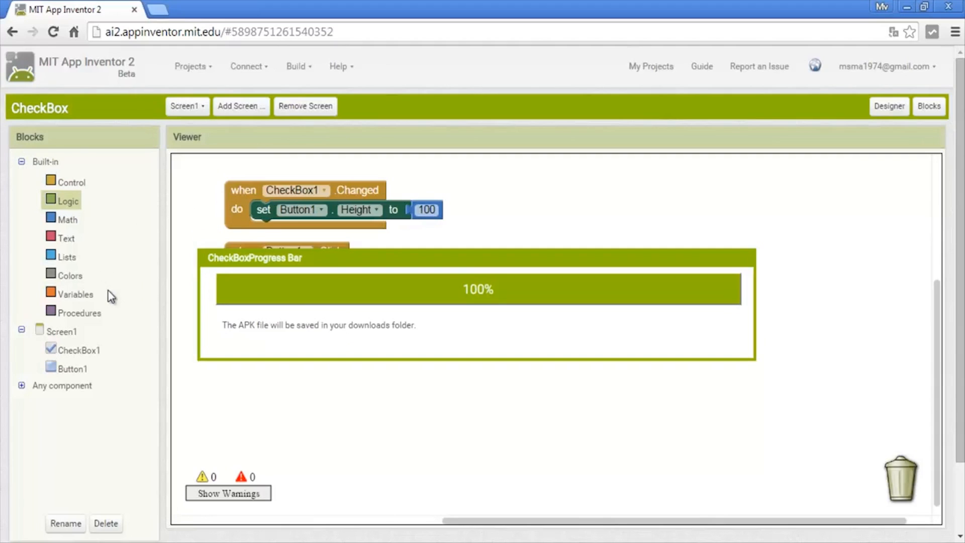
pyautogui.moveTo(120, 306)
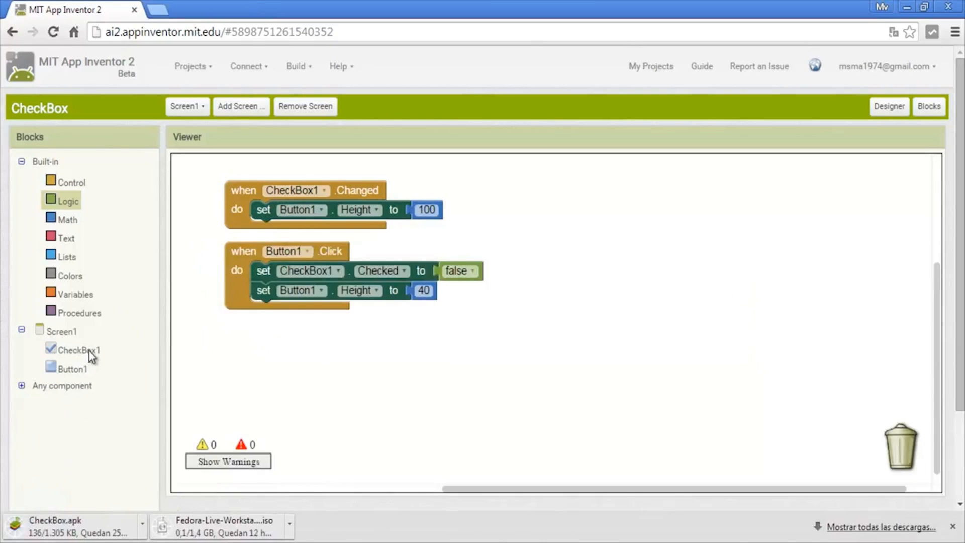
# Browse CheckBox1's drawer of event and property blocks
pyautogui.click(77, 350)
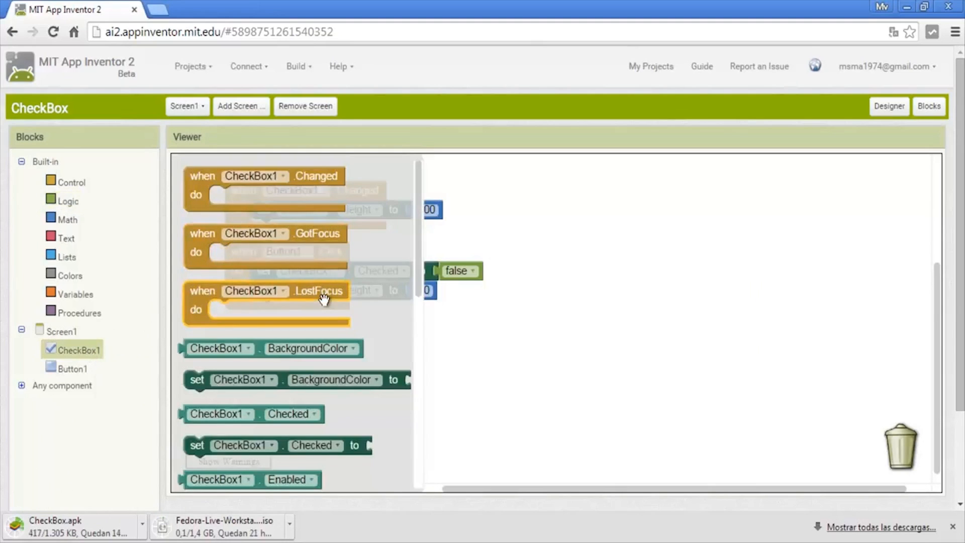
pyautogui.moveTo(323, 299)
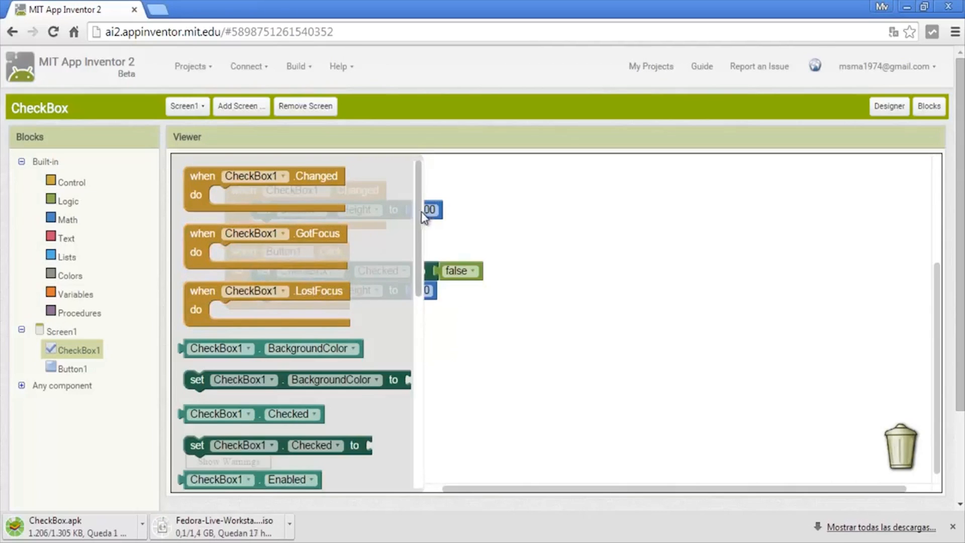
pyautogui.scroll(-3)
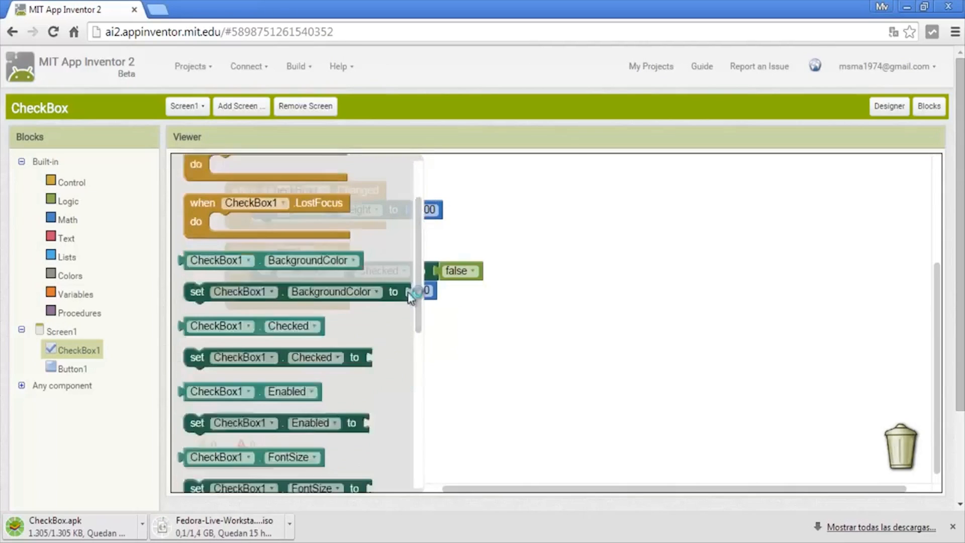
pyautogui.scroll(-3)
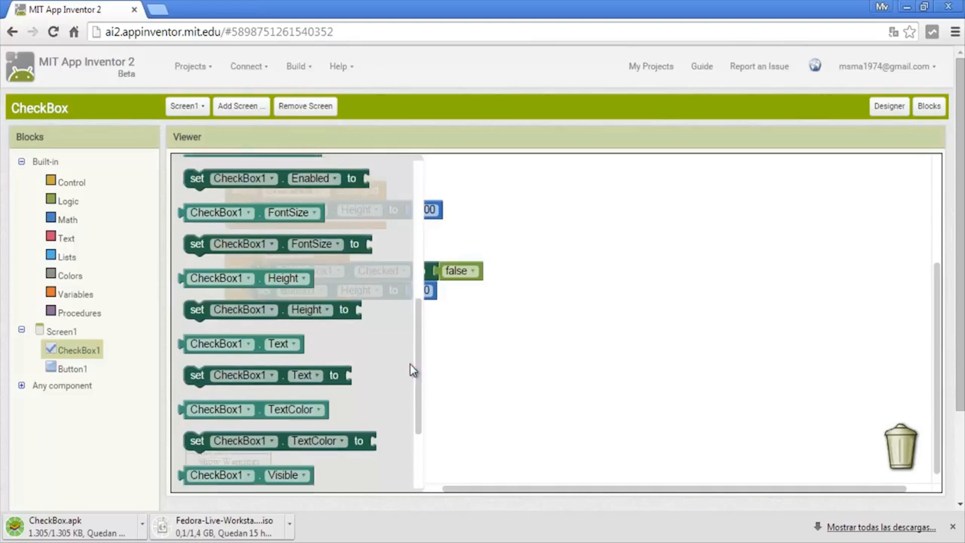
pyautogui.scroll(-3)
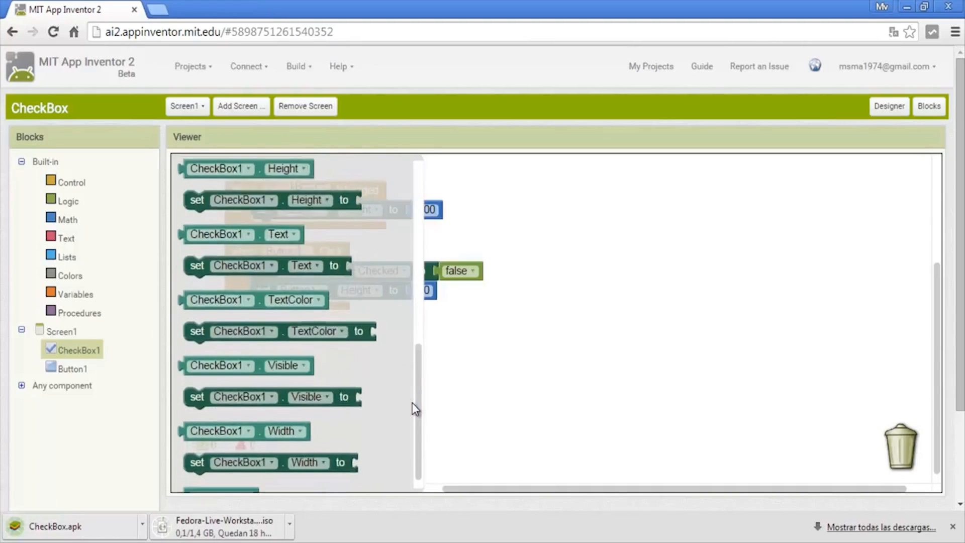
pyautogui.scroll(-3)
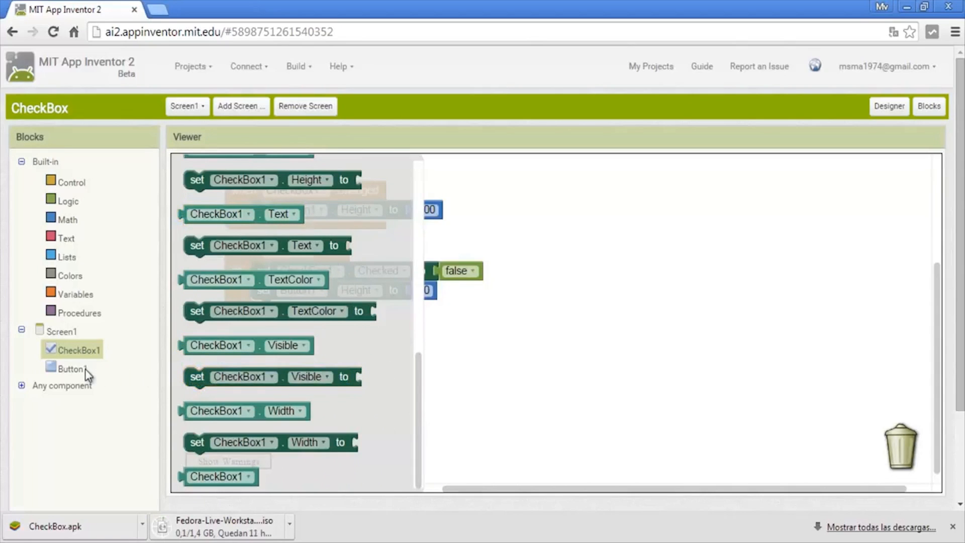
# Browse Button1's drawer of event and property blocks, then close it
pyautogui.click(73, 368)
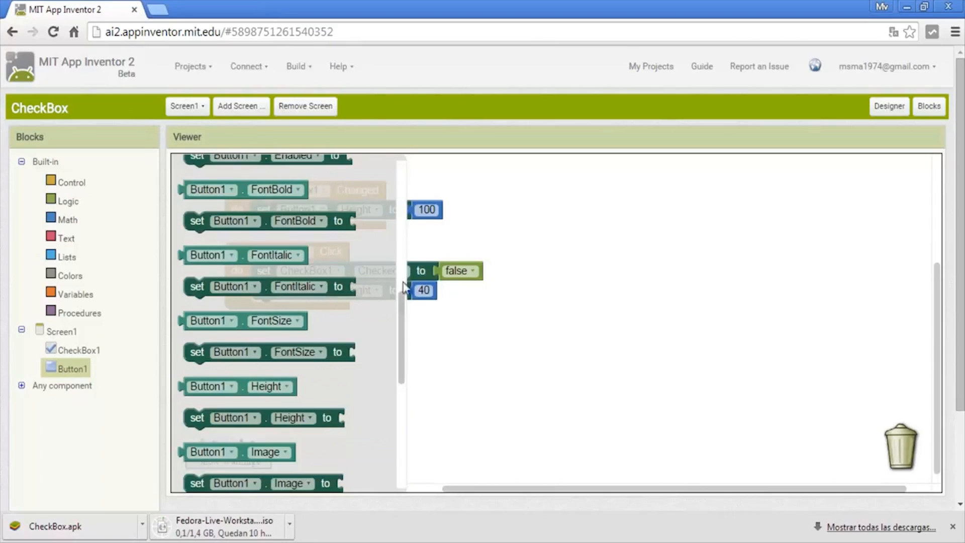
pyautogui.scroll(-3)
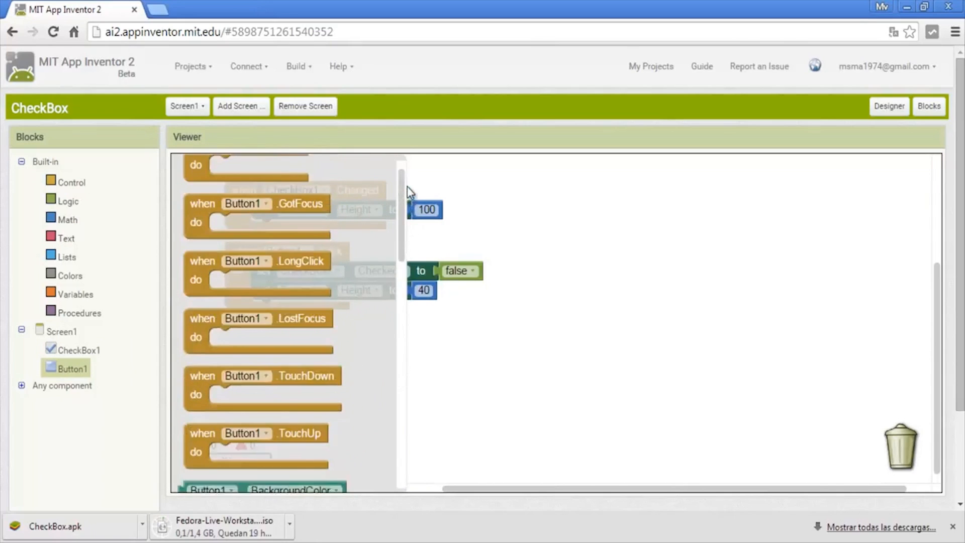
pyautogui.scroll(-3)
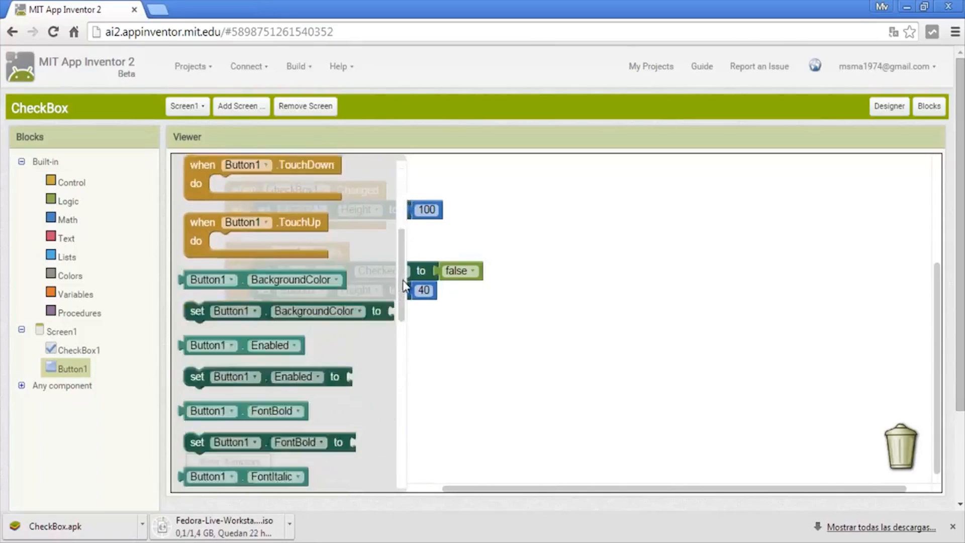
pyautogui.scroll(-3)
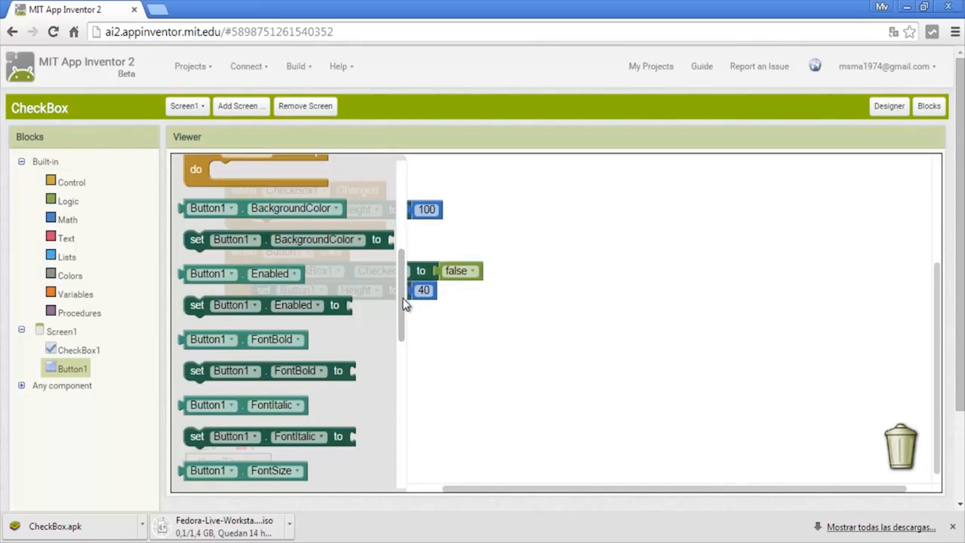
pyautogui.scroll(-3)
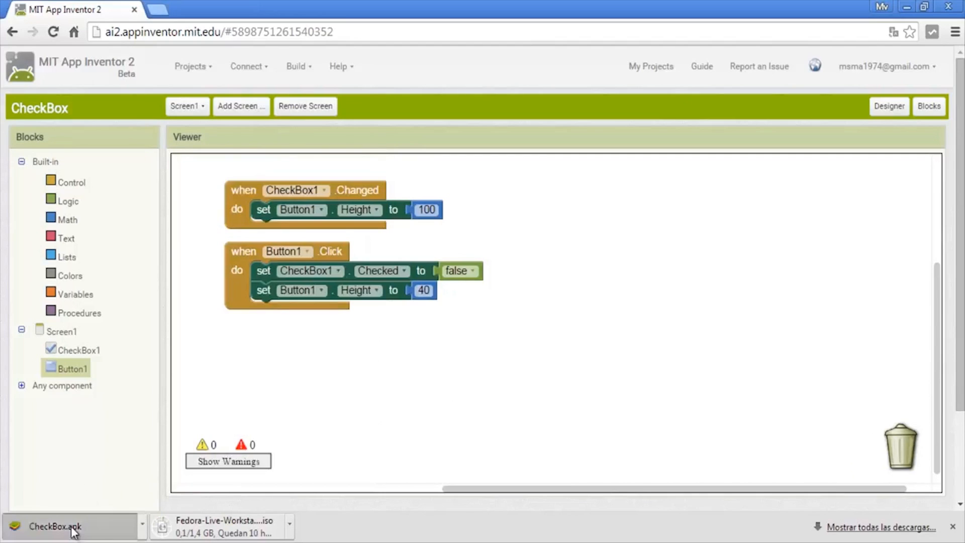
# Open the downloaded CheckBox.apk so BlueStacks installs and launches it
pyautogui.click(54, 526)
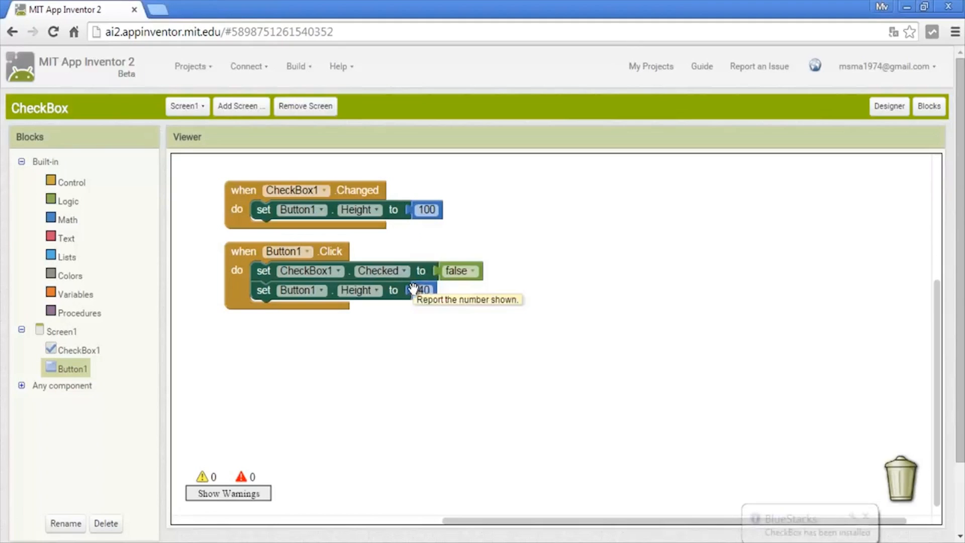
pyautogui.moveTo(804, 527)
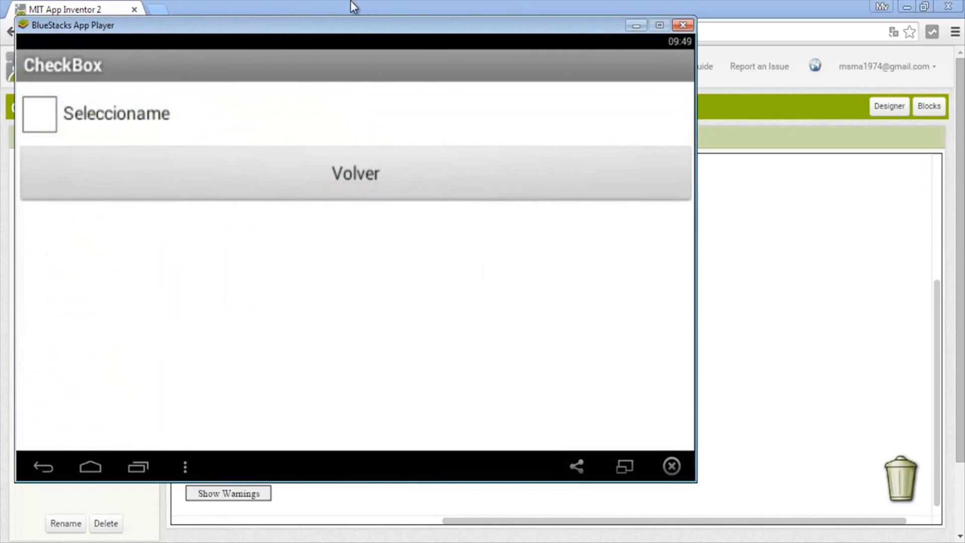
# With the app beside the blocks, check Seleccioname to enlarge Volver, then tap Volver to uncheck and shrink it
pyautogui.moveTo(356, 25); pyautogui.dragTo(824, 66)
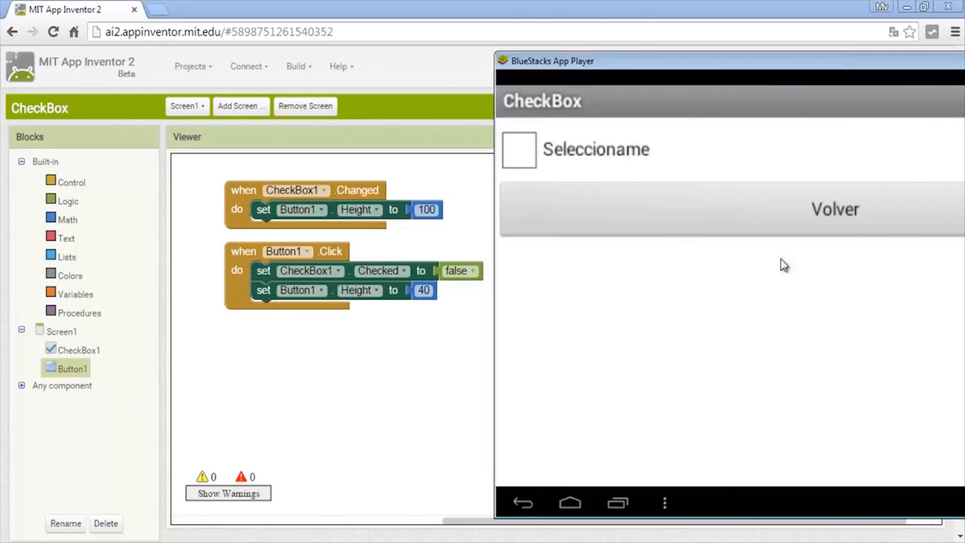
pyautogui.click(519, 149)
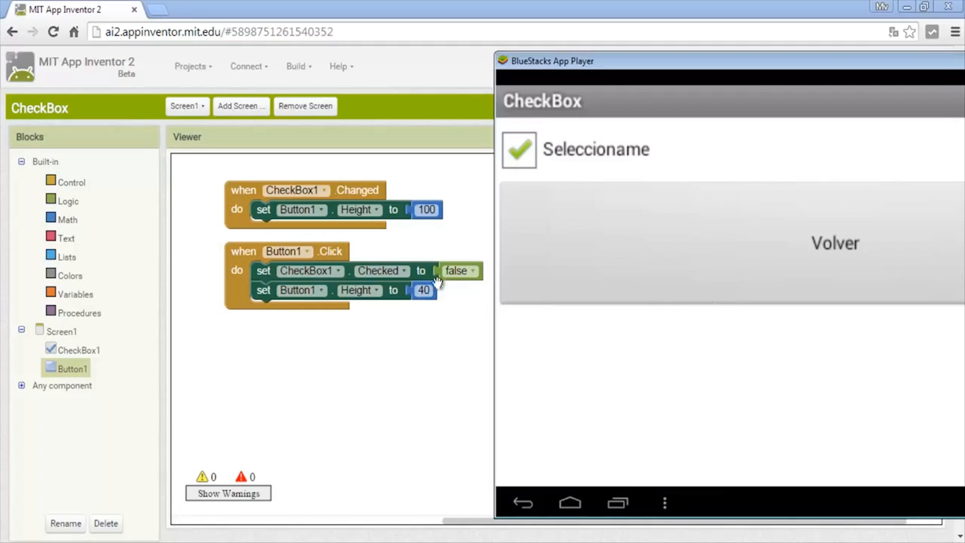
pyautogui.click(519, 149)
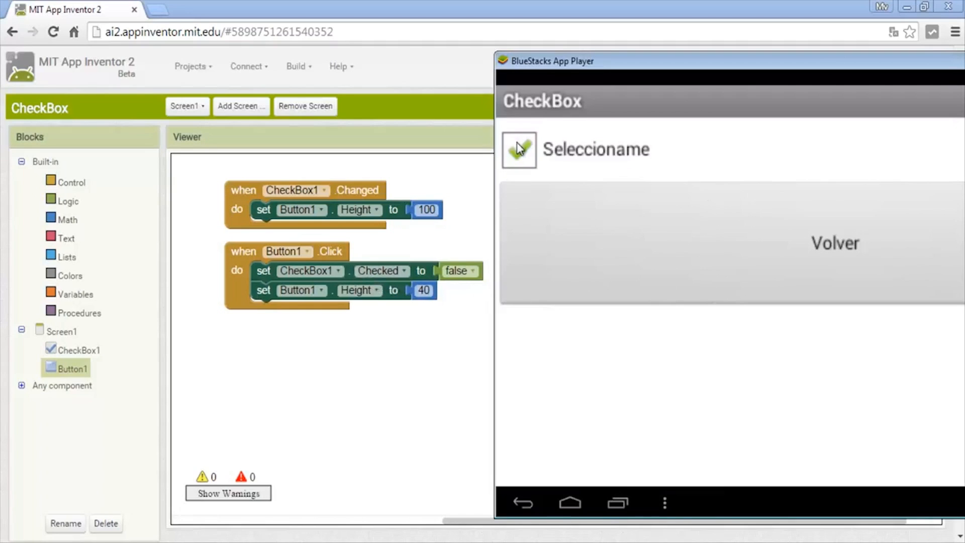
pyautogui.click(519, 149)
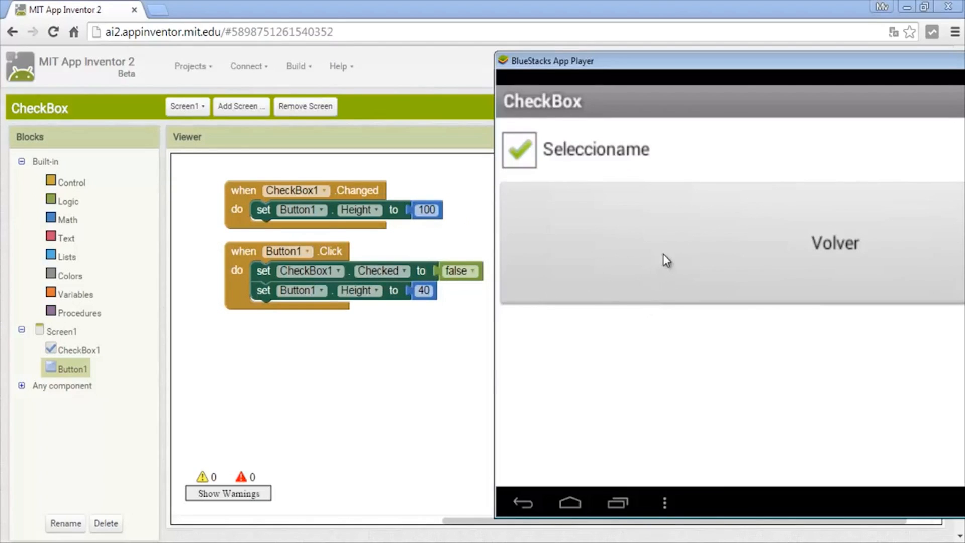
pyautogui.click(835, 243)
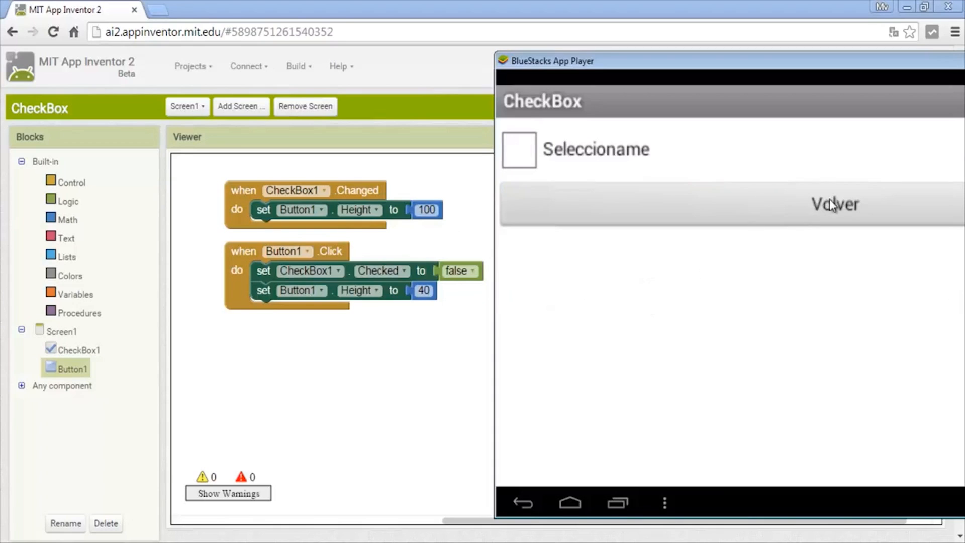
pyautogui.moveTo(802, 215)
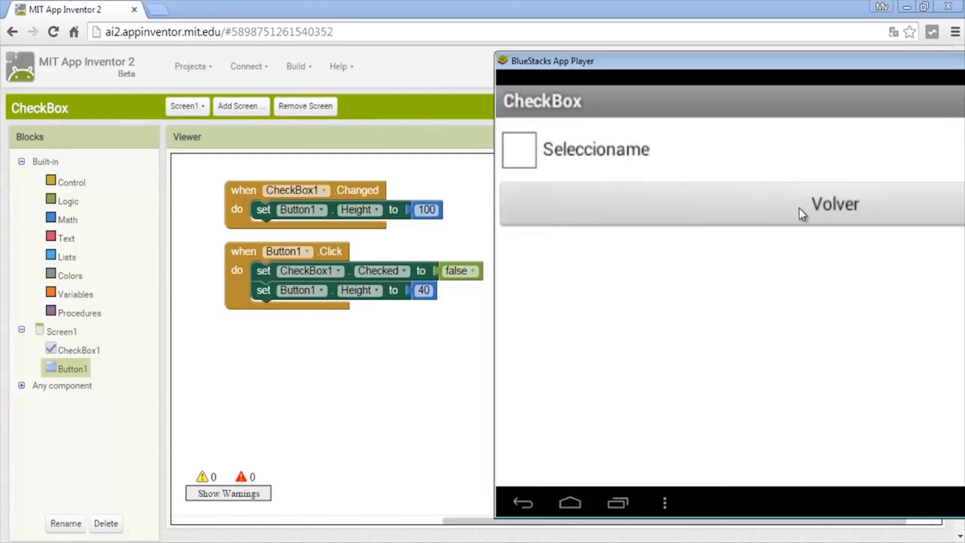
pyautogui.moveTo(582, 246)
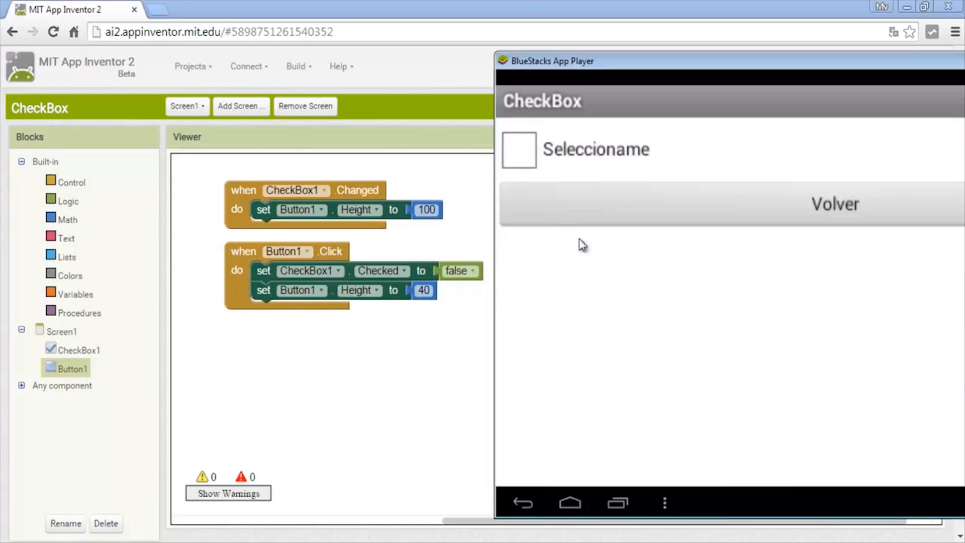
# Repeat: check Seleccioname again and tap Volver to verify it unchecks and shrinks
pyautogui.click(518, 149)
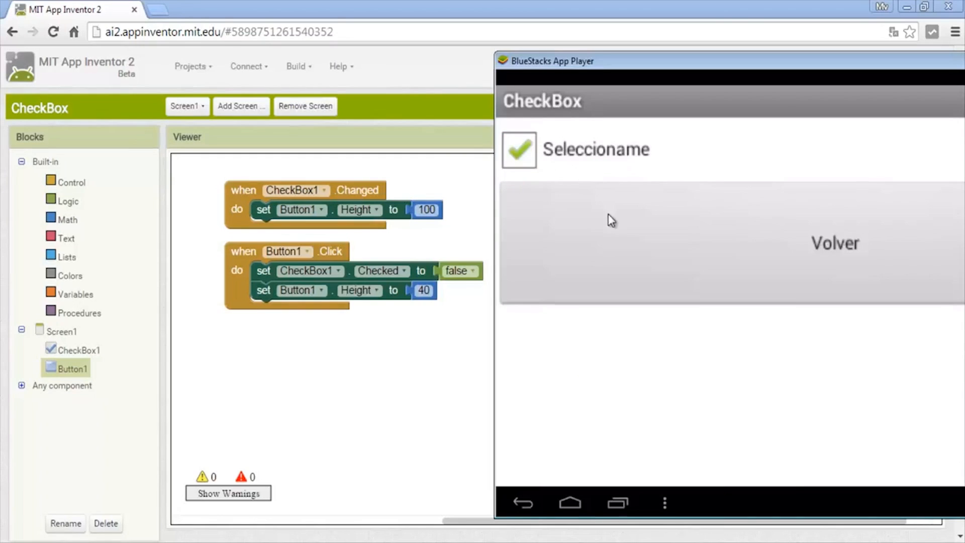
pyautogui.click(519, 149)
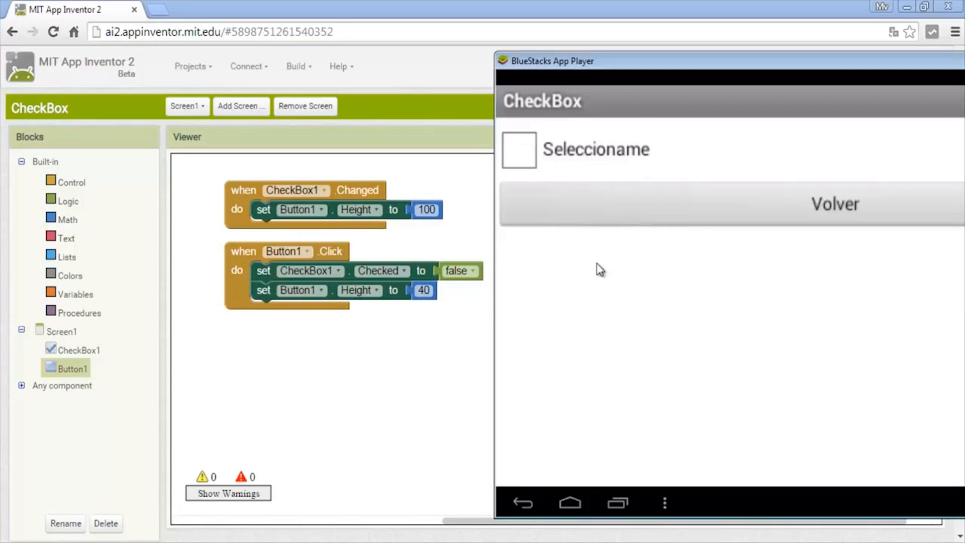